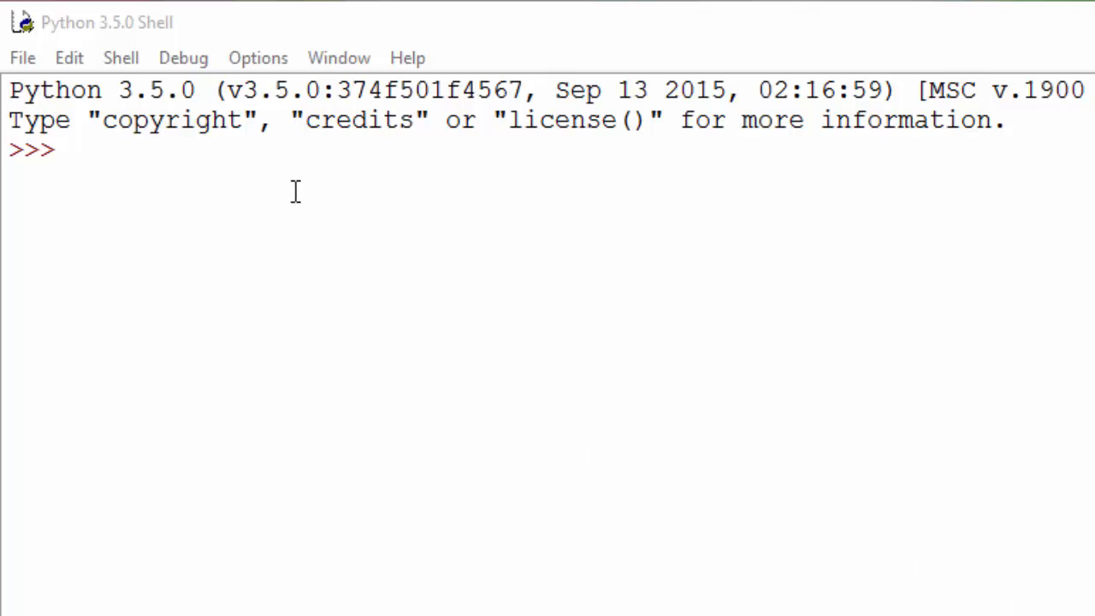
Step: Assign rent=1220 at the shell prompt
{"action": "type", "text": "re"}
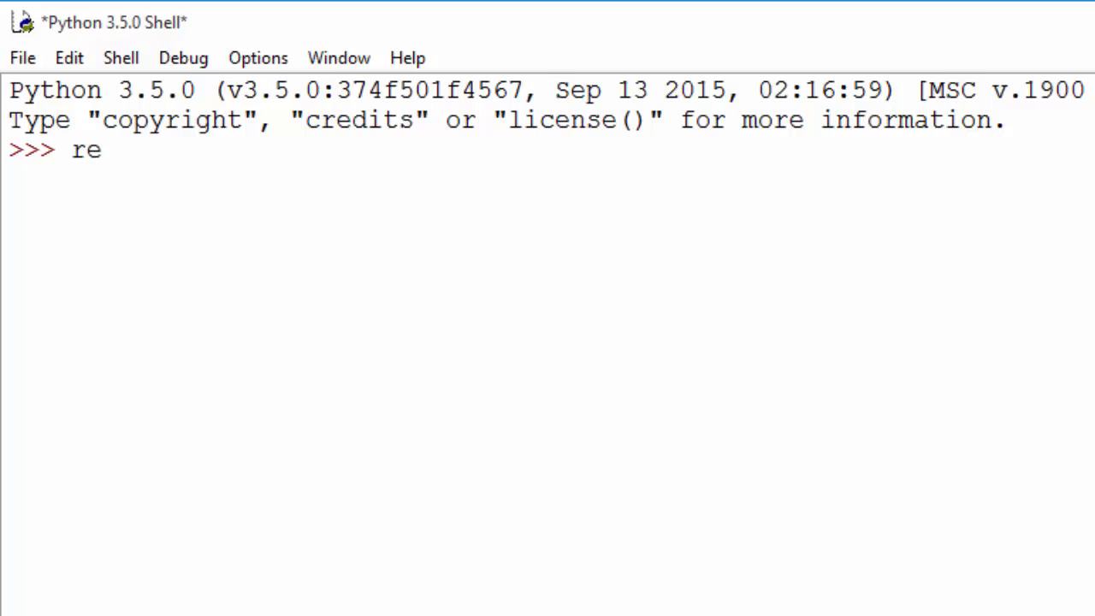
{"action": "type", "text": "nt"}
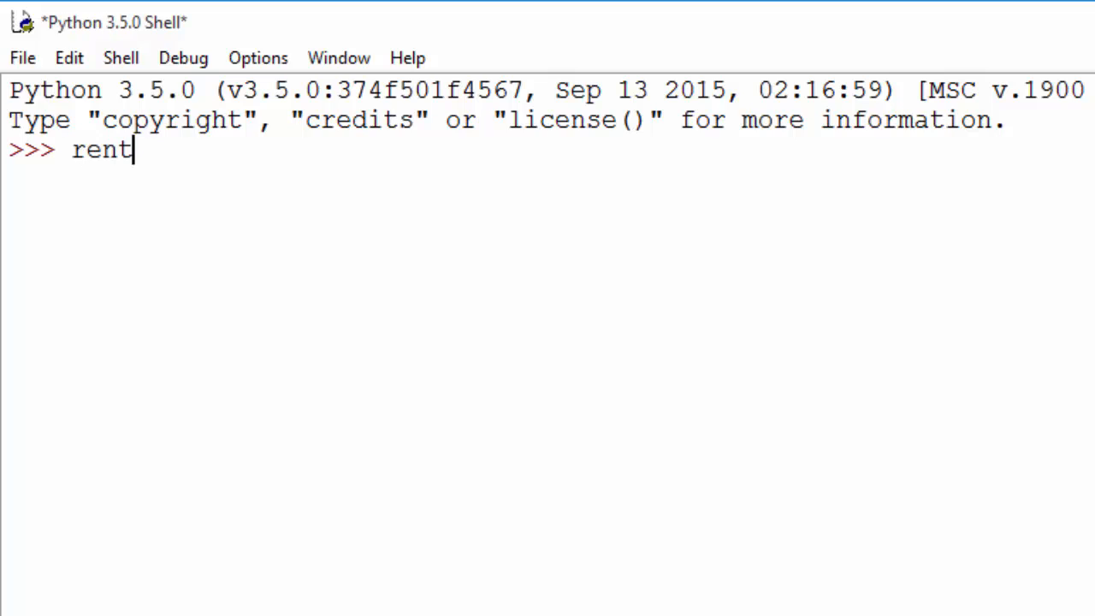
{"action": "type", "text": "=1220"}
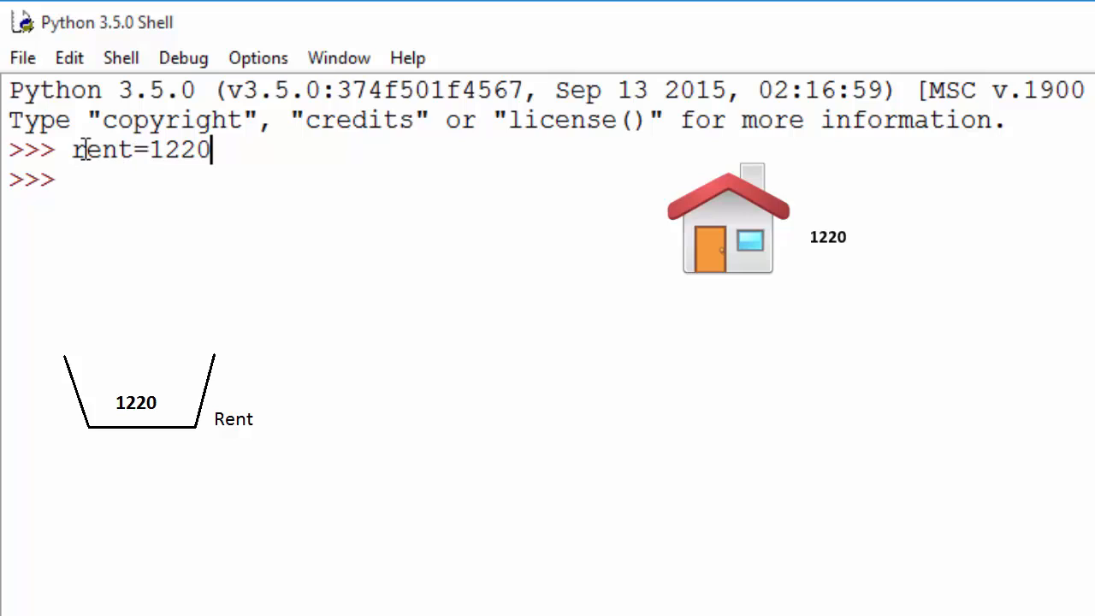
{"action": "mouse_move", "coordinate": [177, 174]}
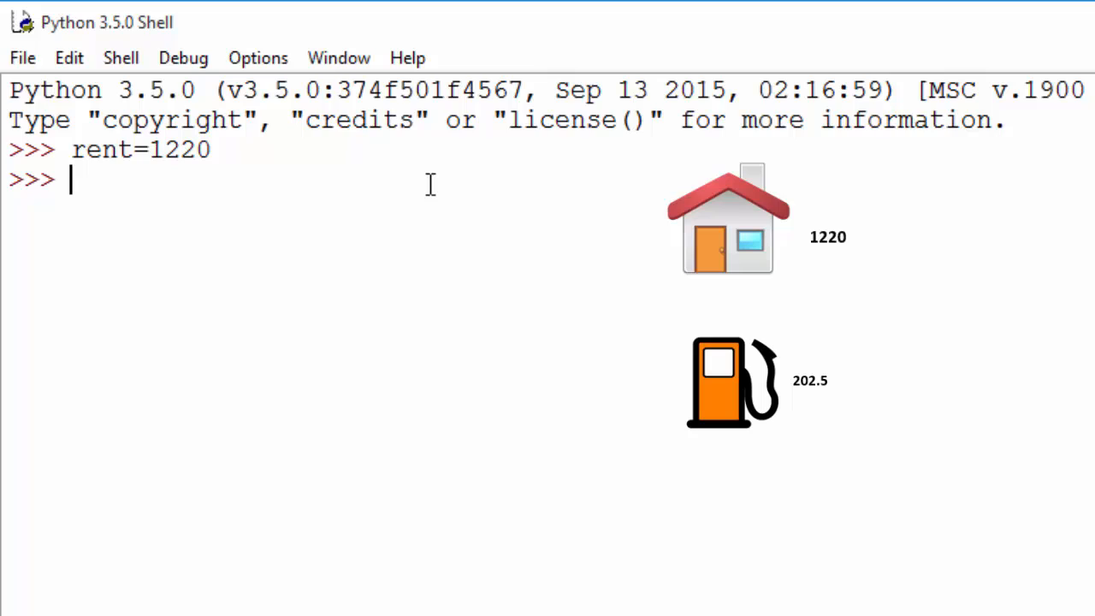
Step: Assign gas=202.5 and groceries=305.6, then begin a print statement
{"action": "type", "text": "gas="}
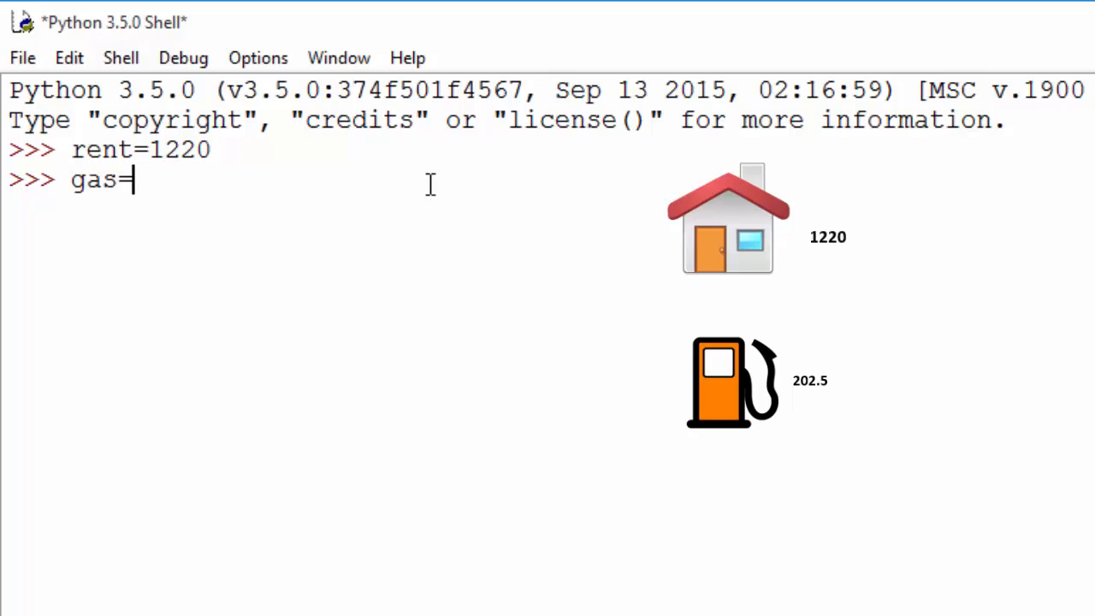
{"action": "type", "text": "202"}
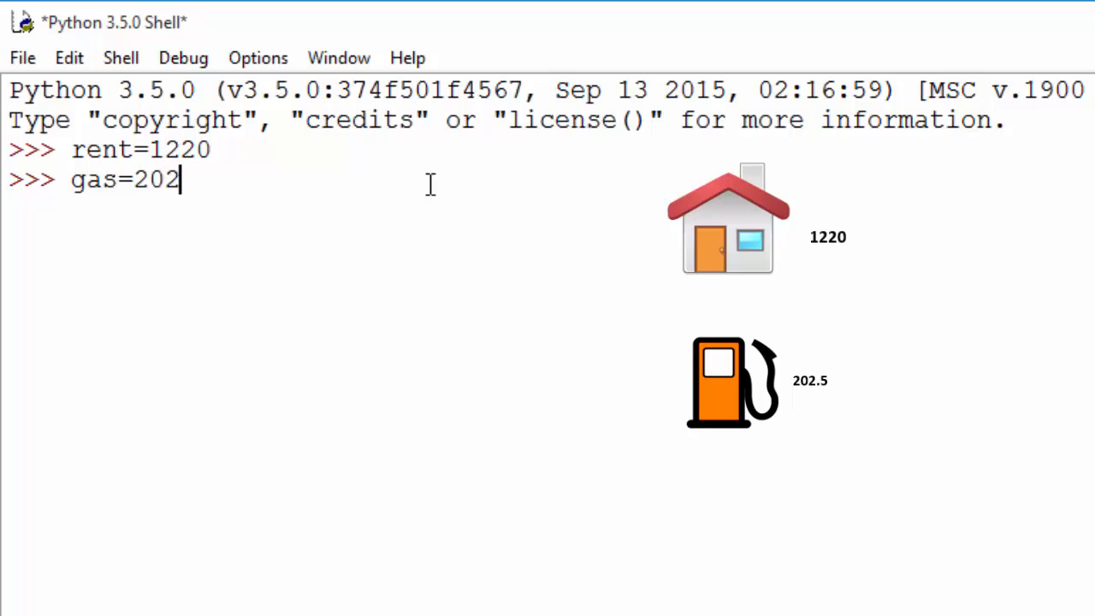
{"action": "type", "text": ".5"}
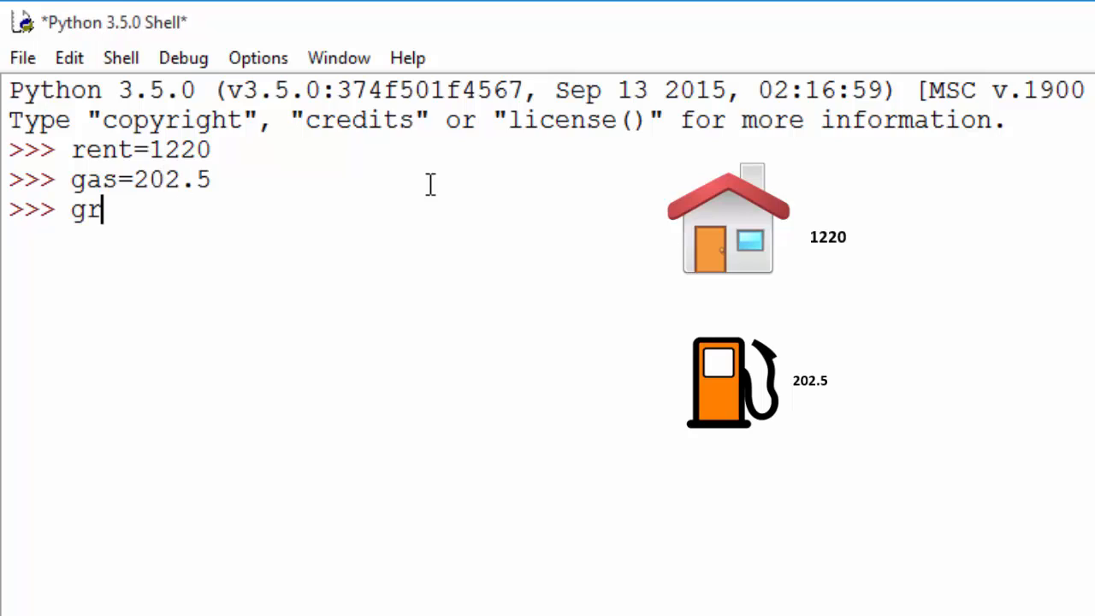
{"action": "type", "text": "oceries="}
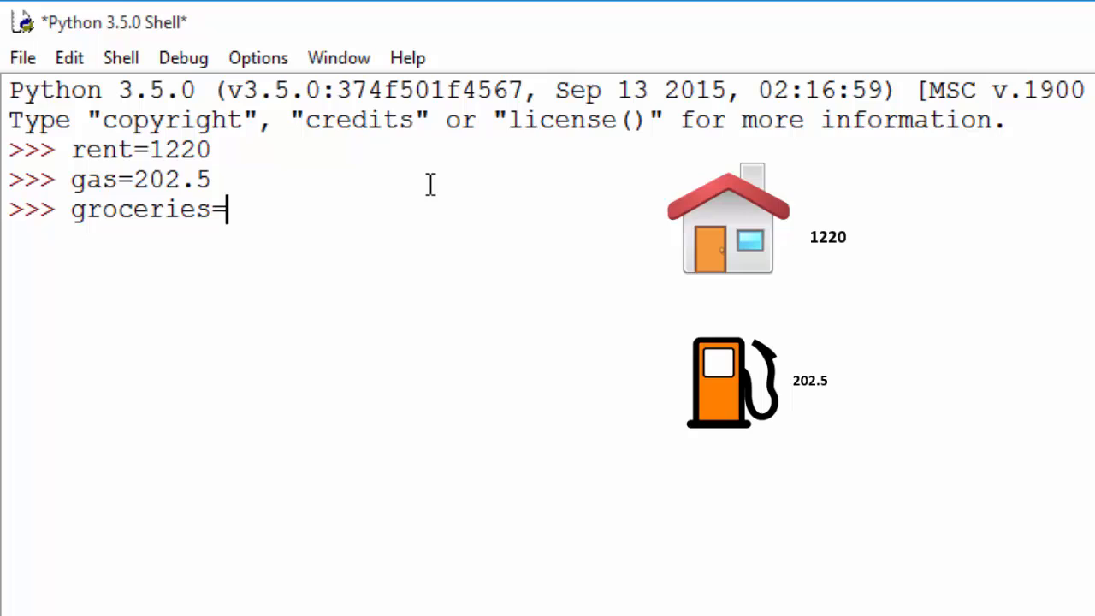
{"action": "type", "text": "305.6"}
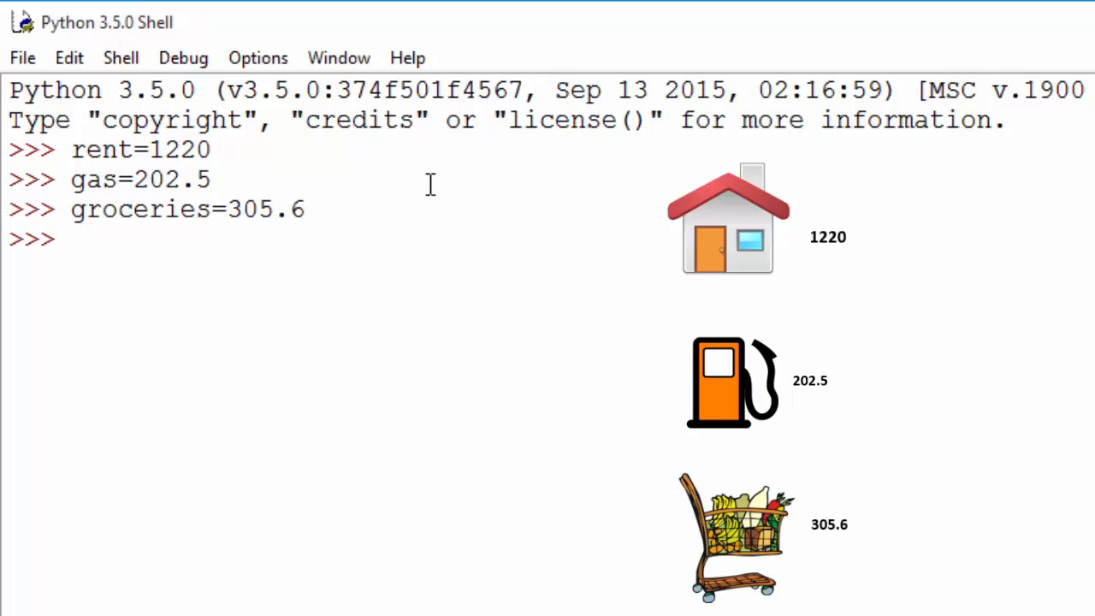
{"action": "type", "text": "pri"}
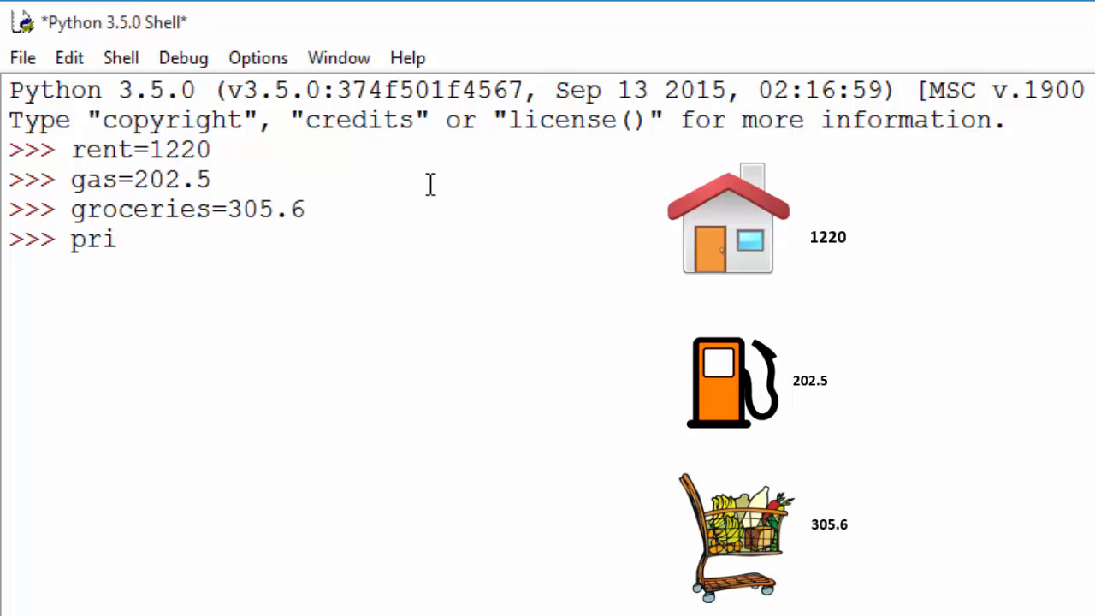
Step: Run print(rent) to show 1220, then begin a line named total
{"action": "type", "text": "nt(rent"}
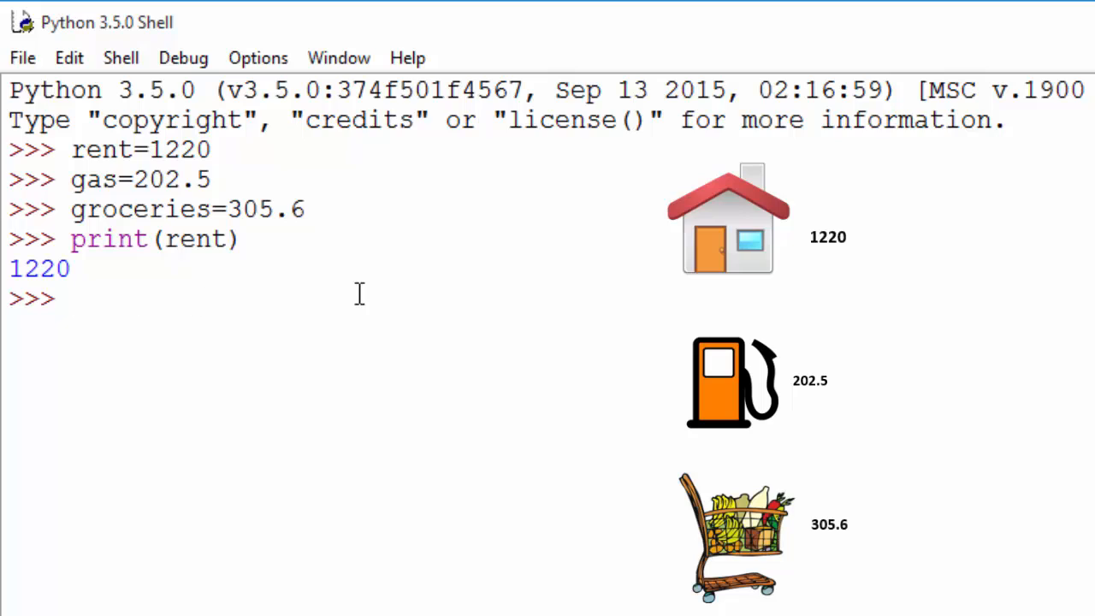
{"action": "type", "text": "total"}
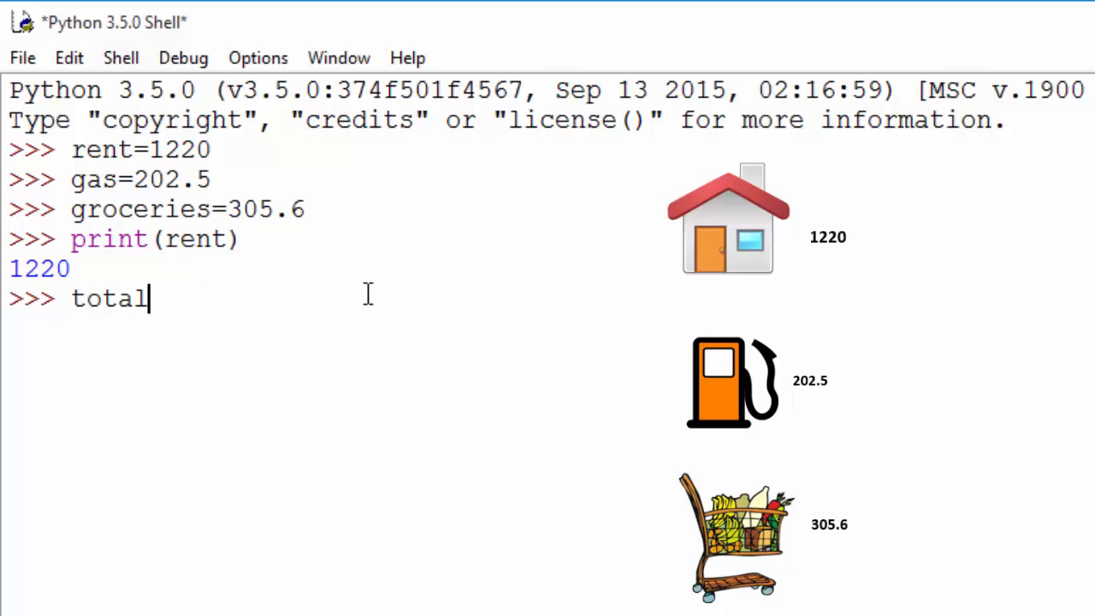
Step: Assign total=rent+gas+groceries and print(total) to show 1728.1
{"action": "type", "text": "=rent+"}
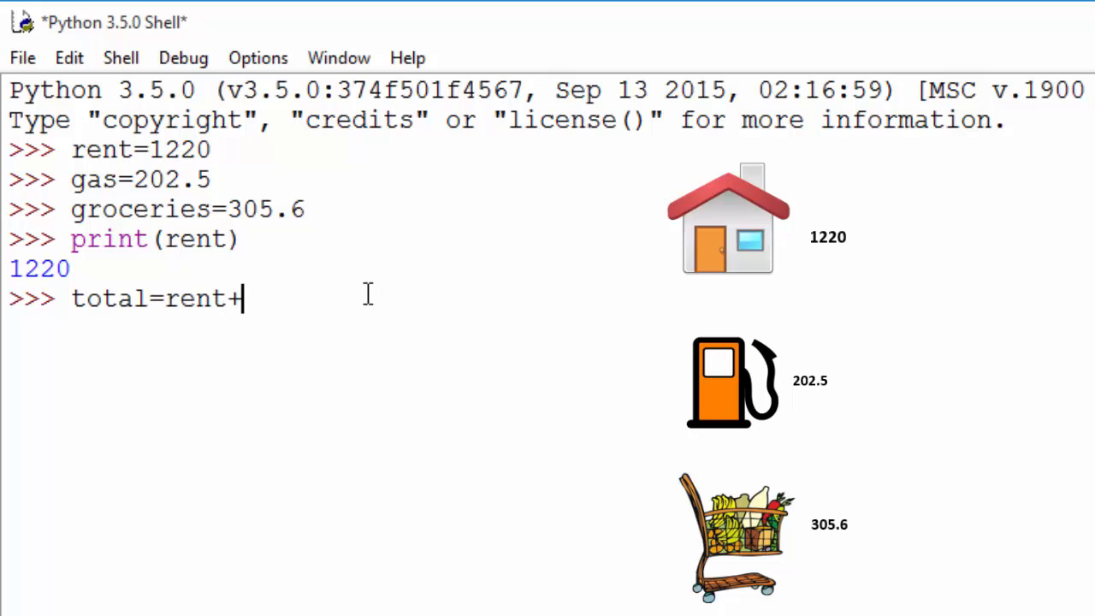
{"action": "type", "text": "gas"}
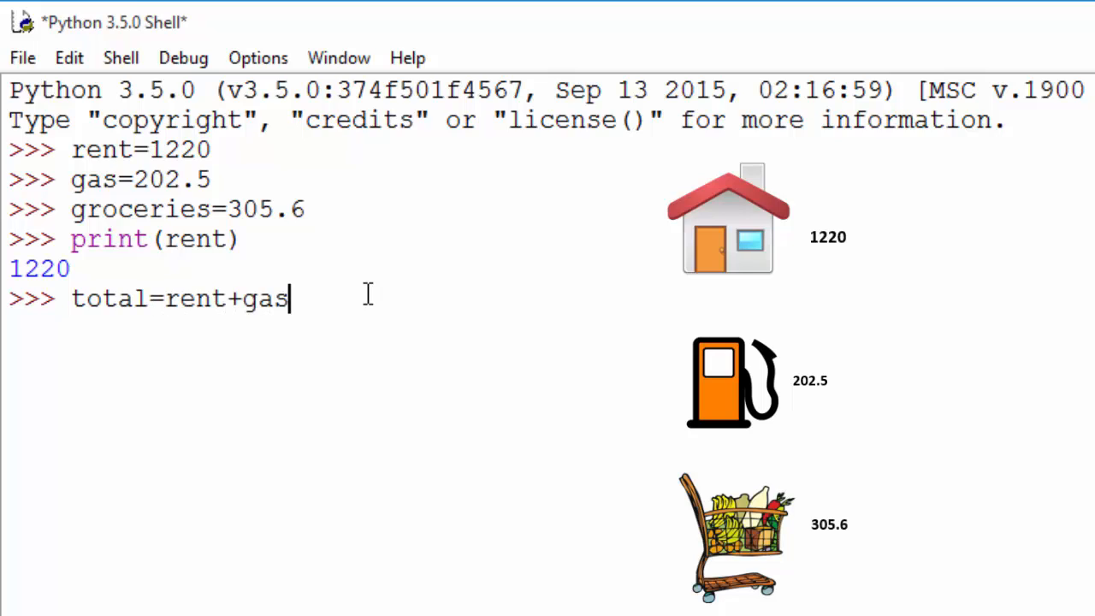
{"action": "type", "text": "+grocerie"}
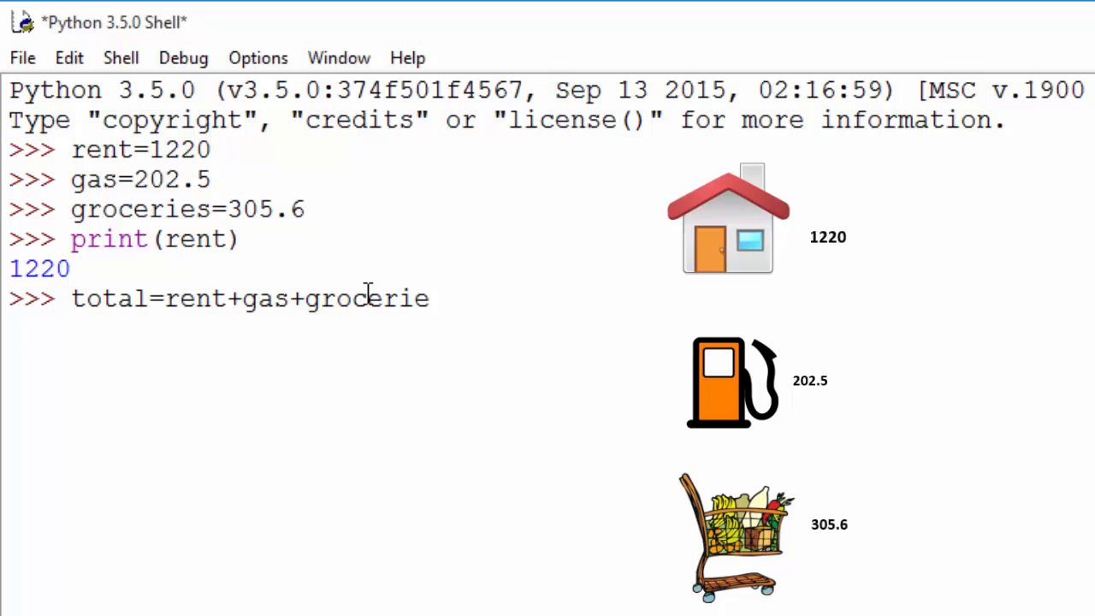
{"action": "type", "text": "s"}
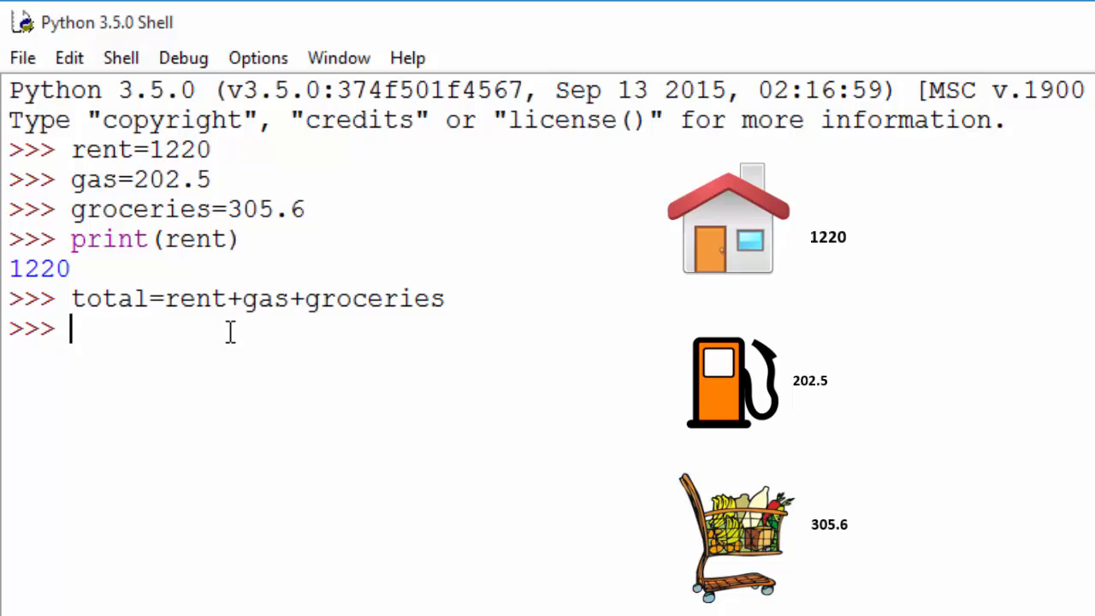
{"action": "type", "text": "print(total"}
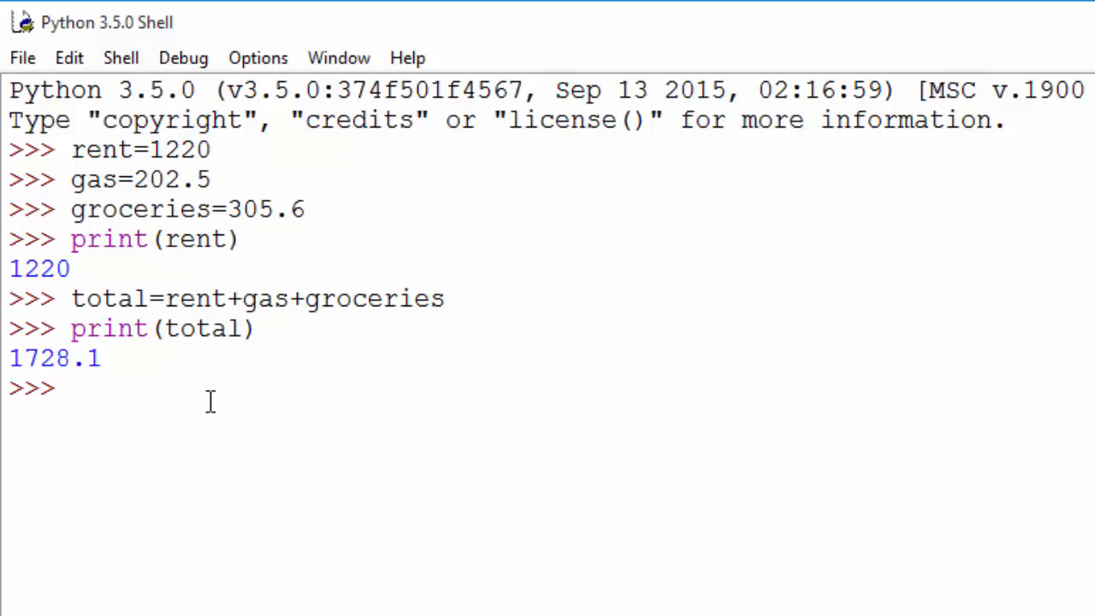
Step: Reassign rent=1400 at the prompt
{"action": "type", "text": "rent"}
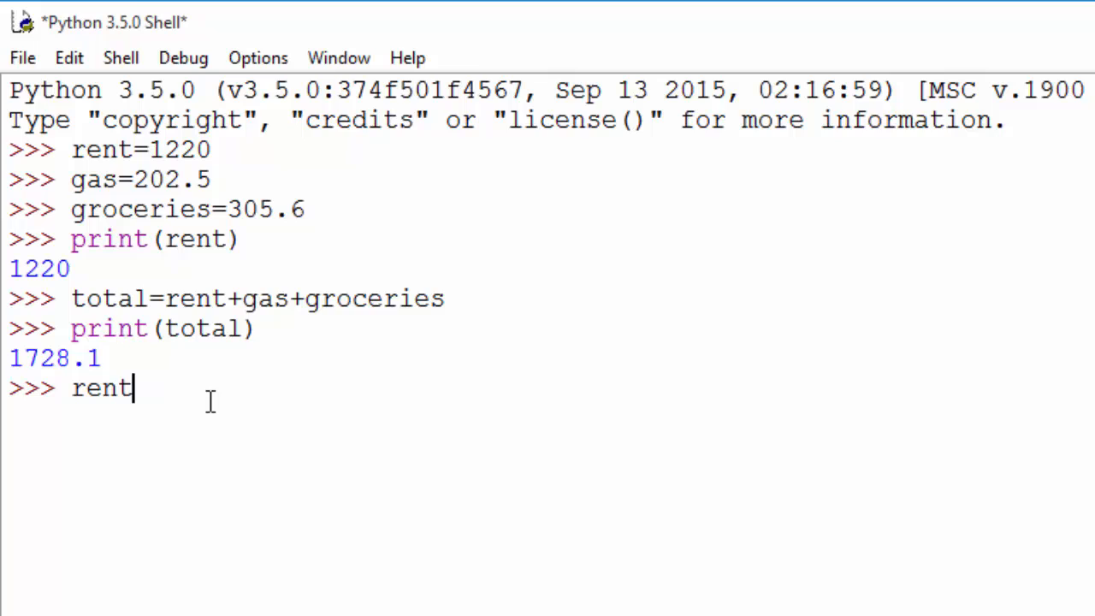
{"action": "type", "text": "=1400"}
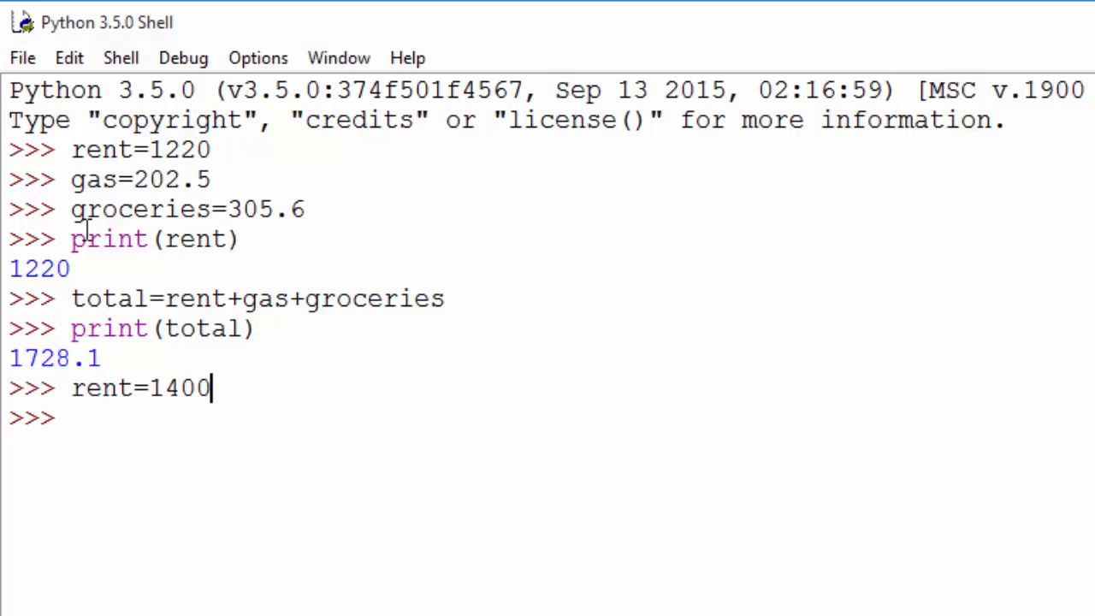
{"action": "double_click", "coordinate": [92, 390]}
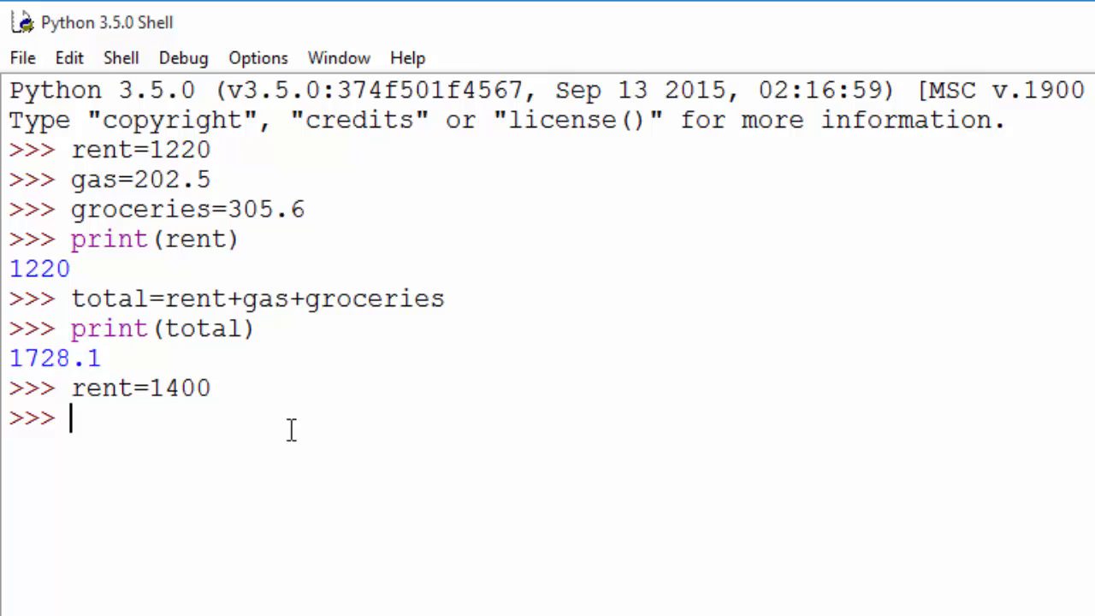
Step: Assign item1="rent", item2="gas" and item3="groceries"
{"action": "type", "text": "item1"}
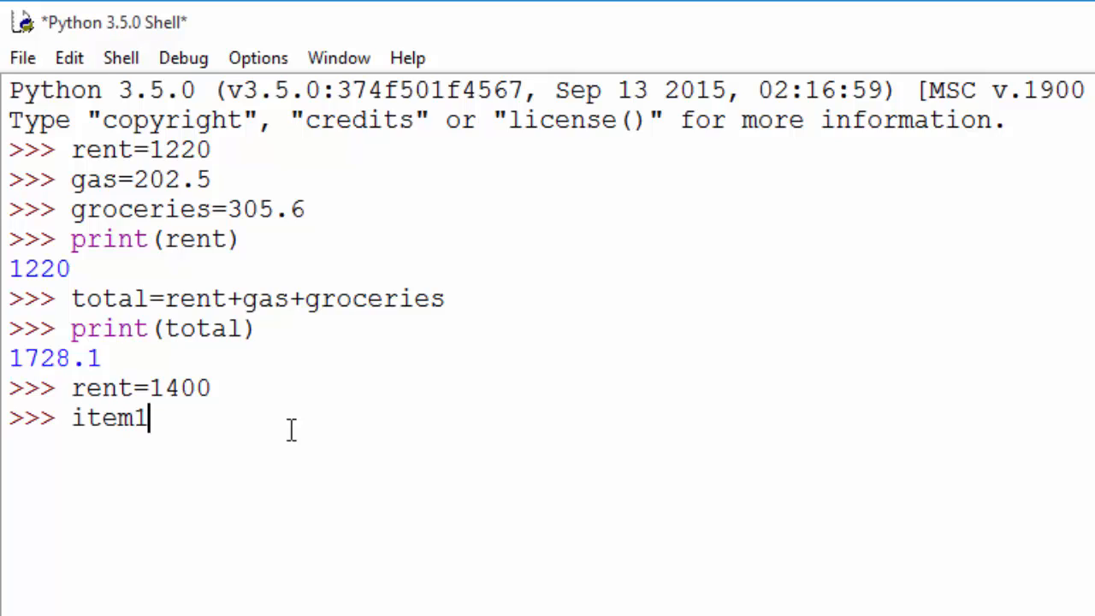
{"action": "type", "text": "=\"rent"}
{"action": "type", "text": "item"}
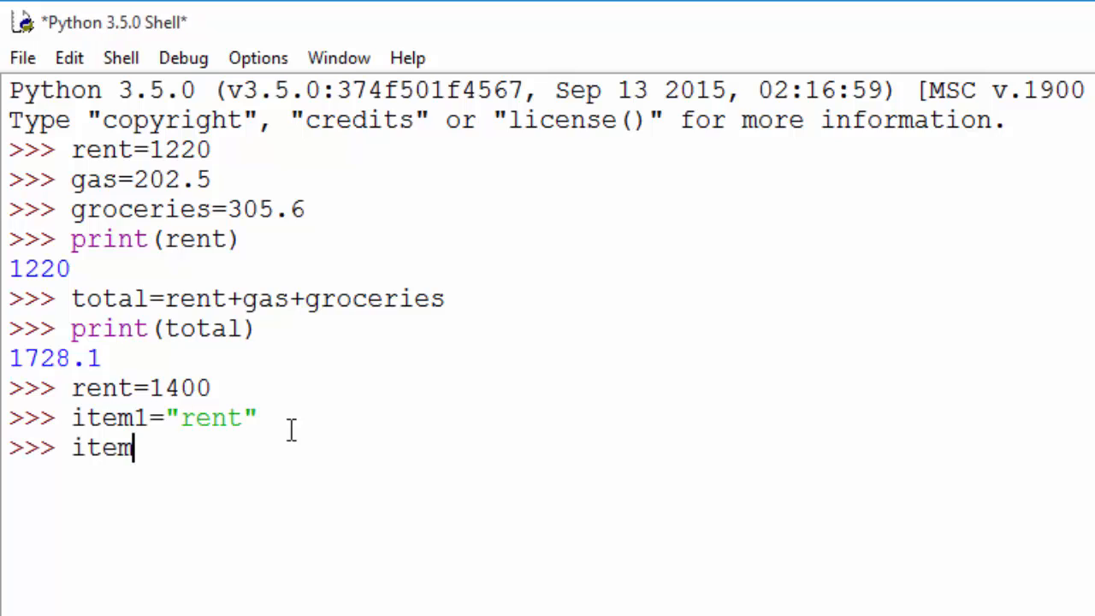
{"action": "type", "text": "2=\"gas\""}
{"action": "type", "text": "item"}
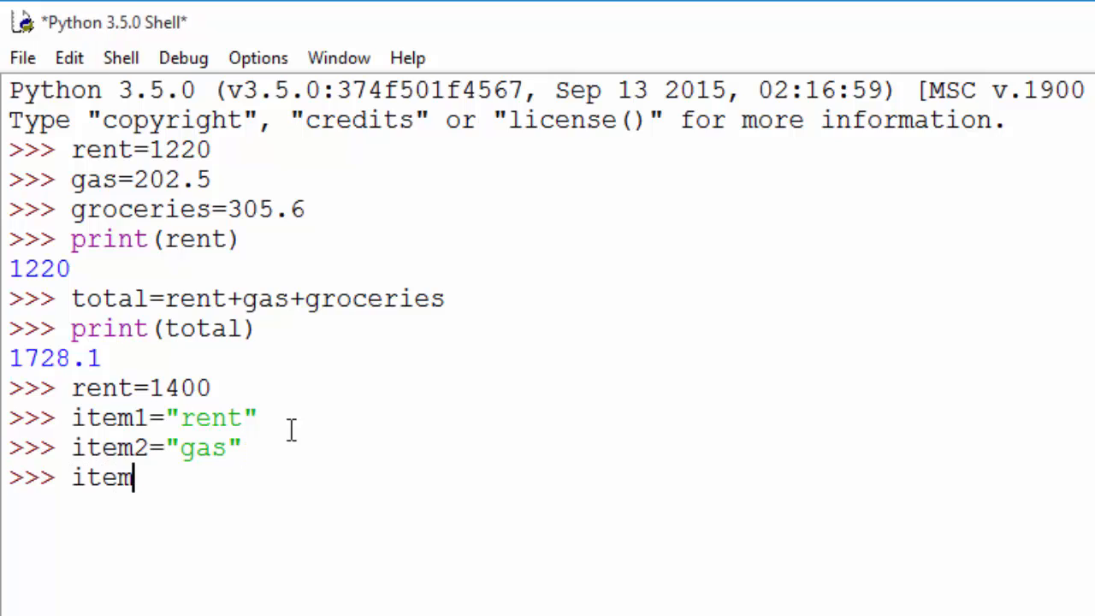
{"action": "type", "text": "3=\"groce"}
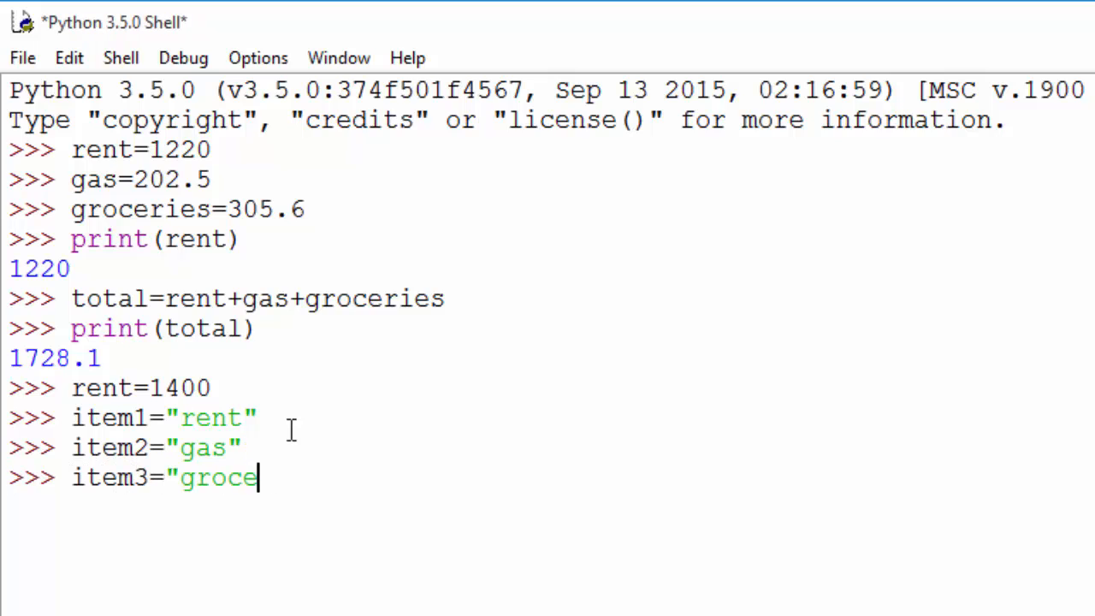
{"action": "type", "text": "ries\""}
{"action": "type", "text": "print(\"Expen"}
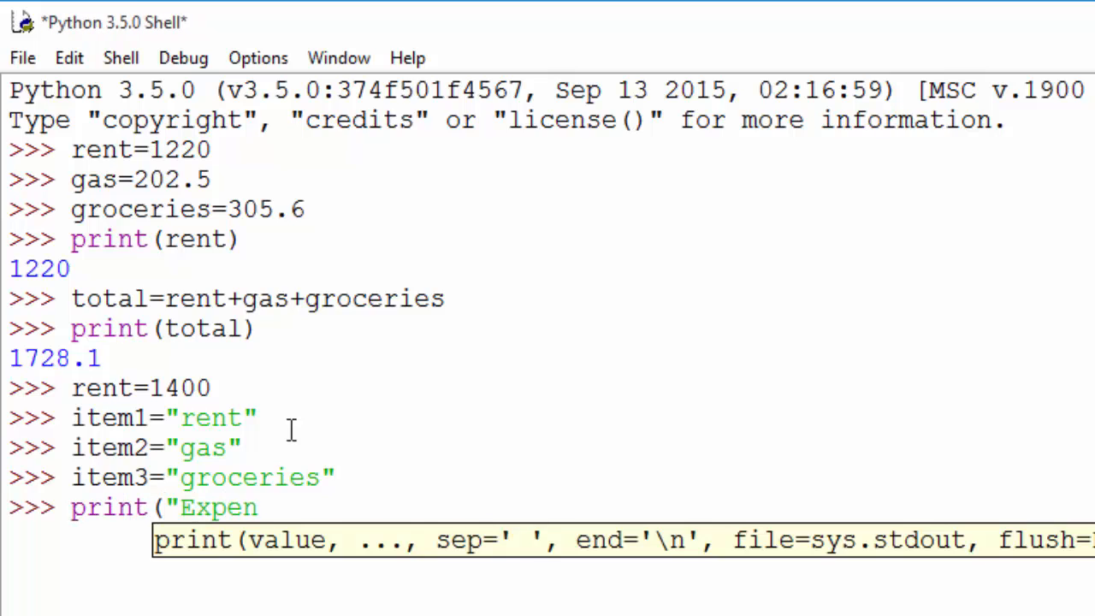
Step: Run print("Expense items:",item1,item2,item3) and highlight the item1 argument
{"action": "type", "text": "se items"}
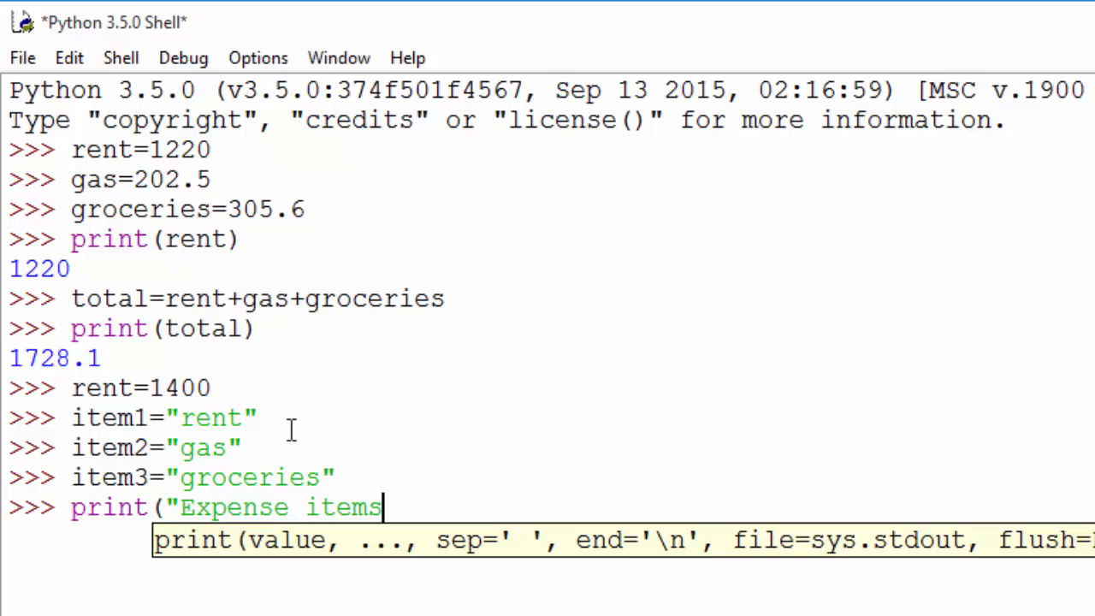
{"action": "type", "text": ":\",it"}
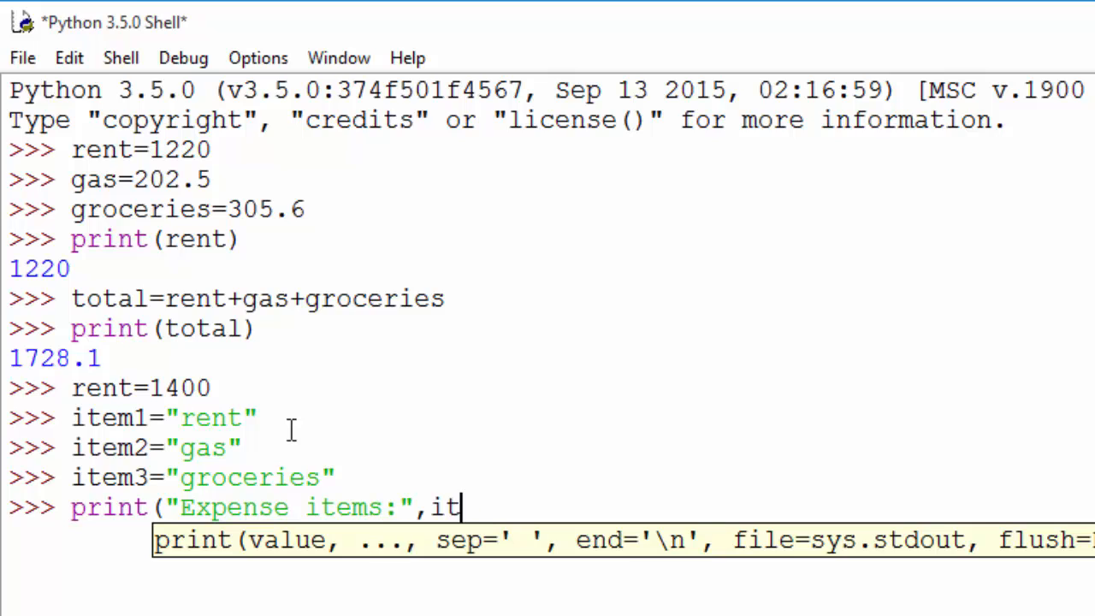
{"action": "type", "text": "em1,item"}
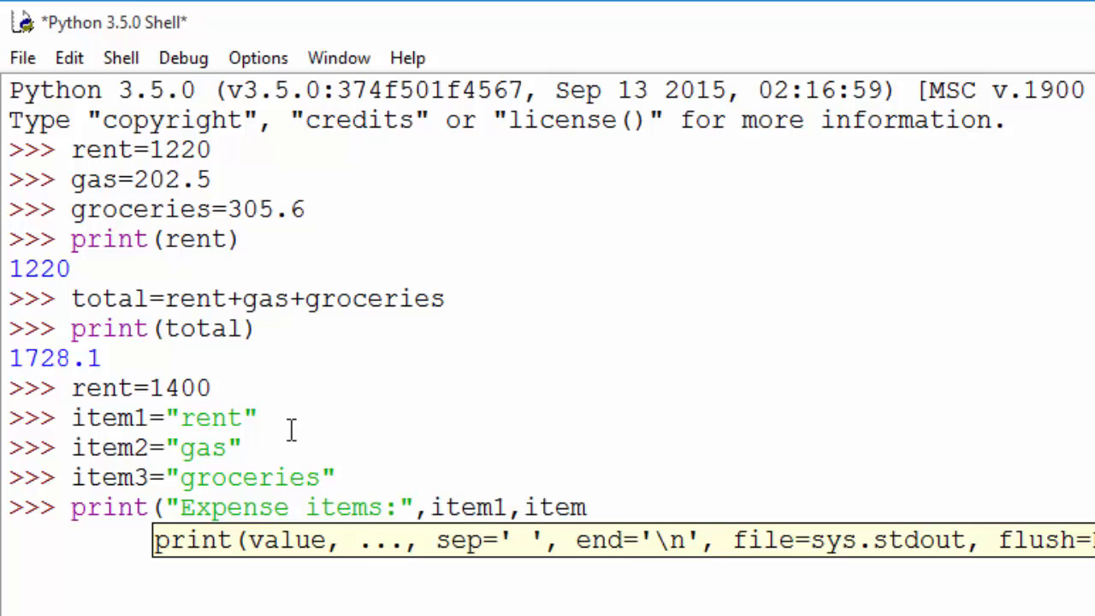
{"action": "type", "text": "2,item3)"}
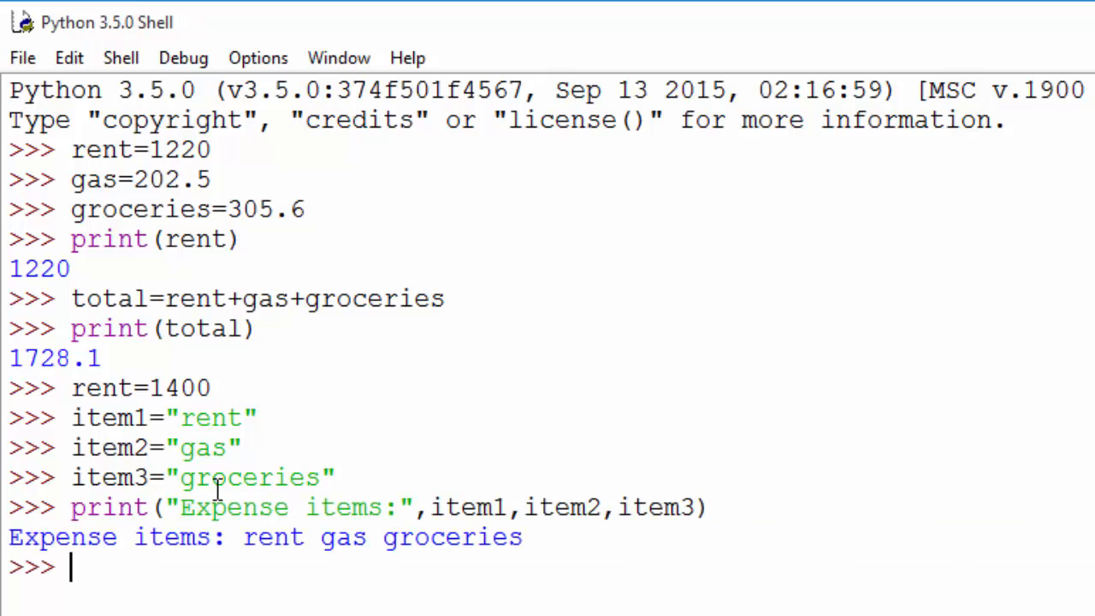
{"action": "double_click", "coordinate": [459, 506]}
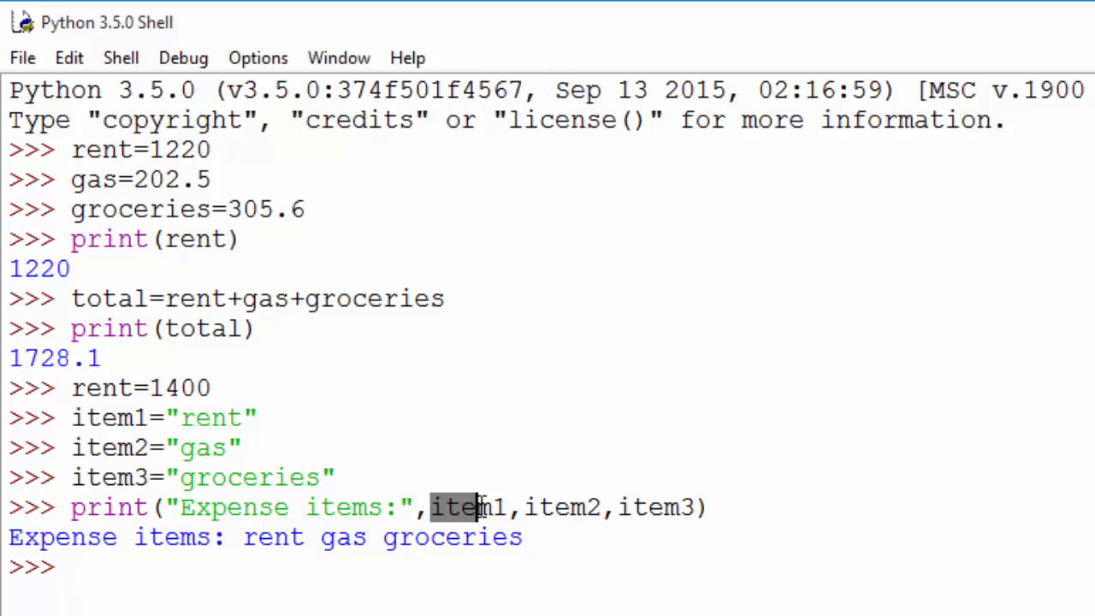
{"action": "double_click", "coordinate": [561, 506]}
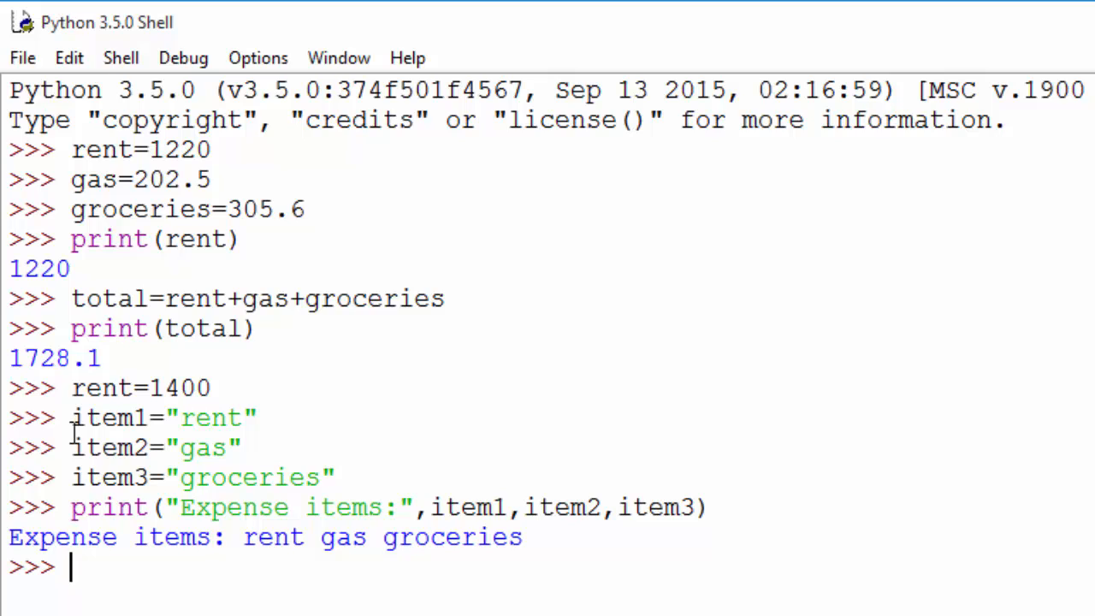
{"action": "mouse_move", "coordinate": [116, 565]}
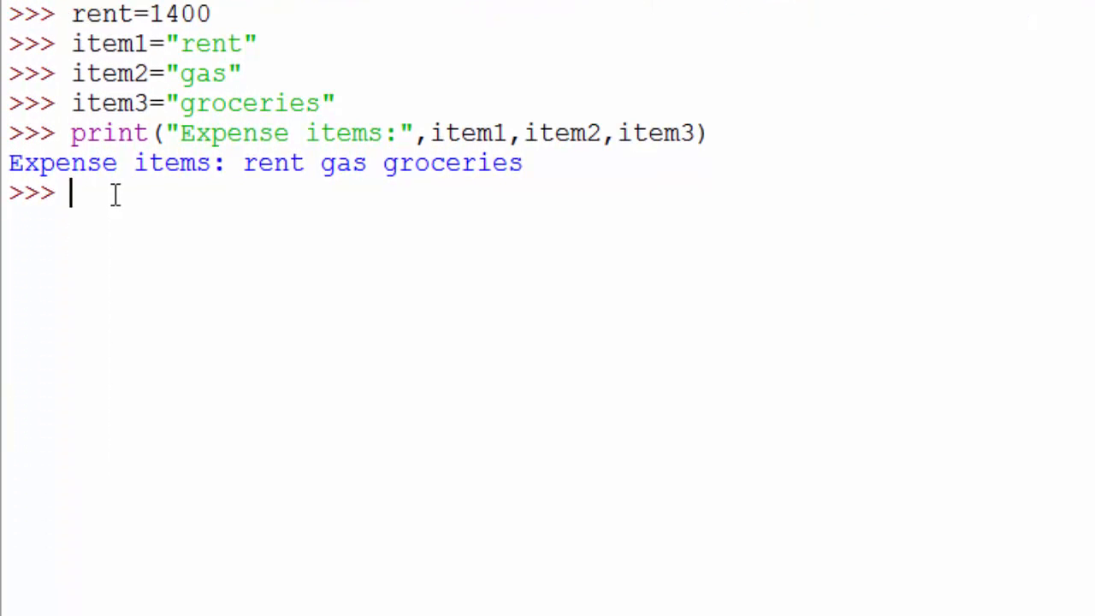
{"action": "mouse_move", "coordinate": [248, 195]}
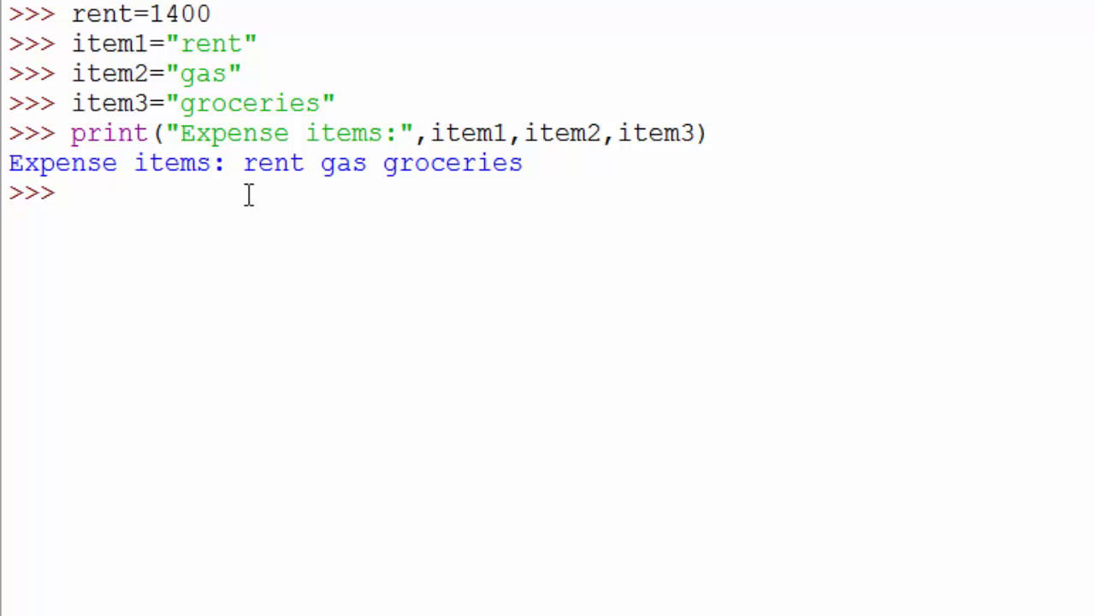
Step: Enter True=4 to raise "SyntaxError: can't assign to keyword"
{"action": "type", "text": "True"}
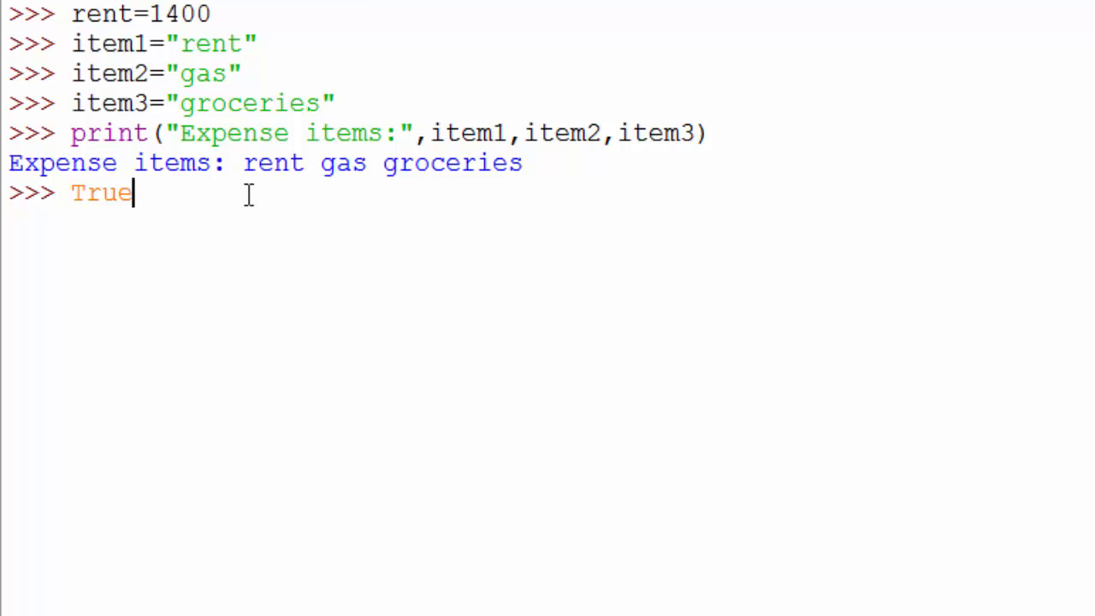
{"action": "type", "text": "=4"}
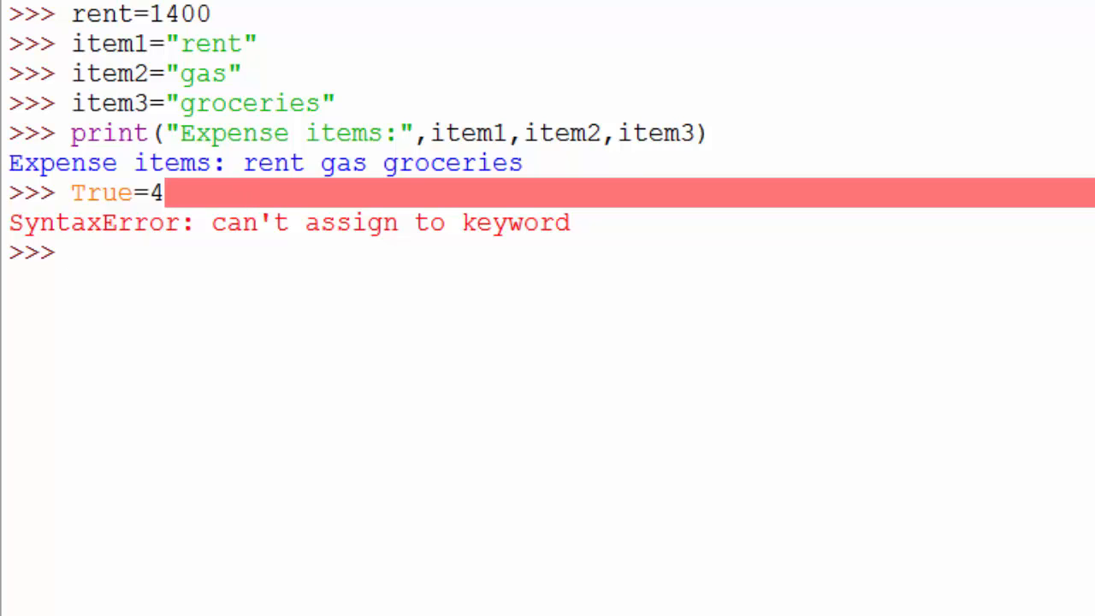
{"action": "mouse_move", "coordinate": [178, 270]}
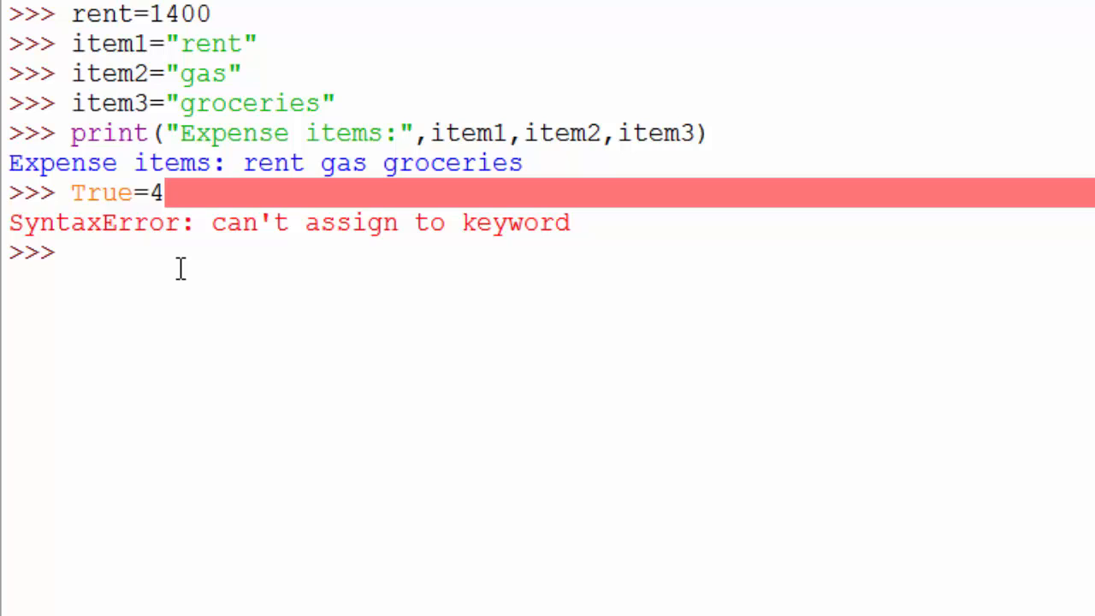
Step: Enter foo+bar=4 to raise "SyntaxError: can't assign to operator"
{"action": "type", "text": "fo"}
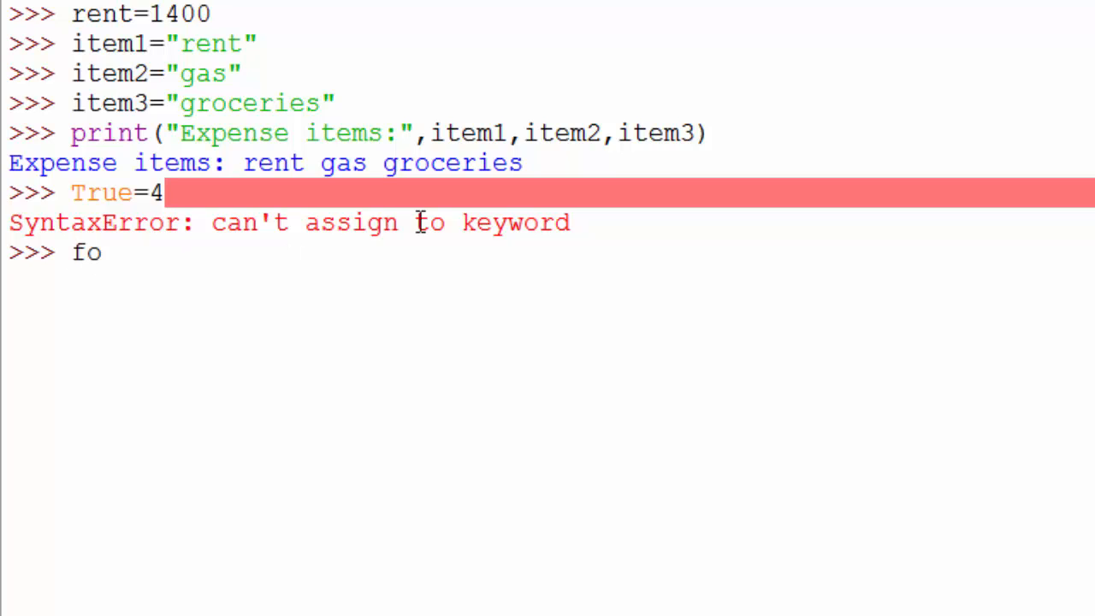
{"action": "type", "text": "o+bar="}
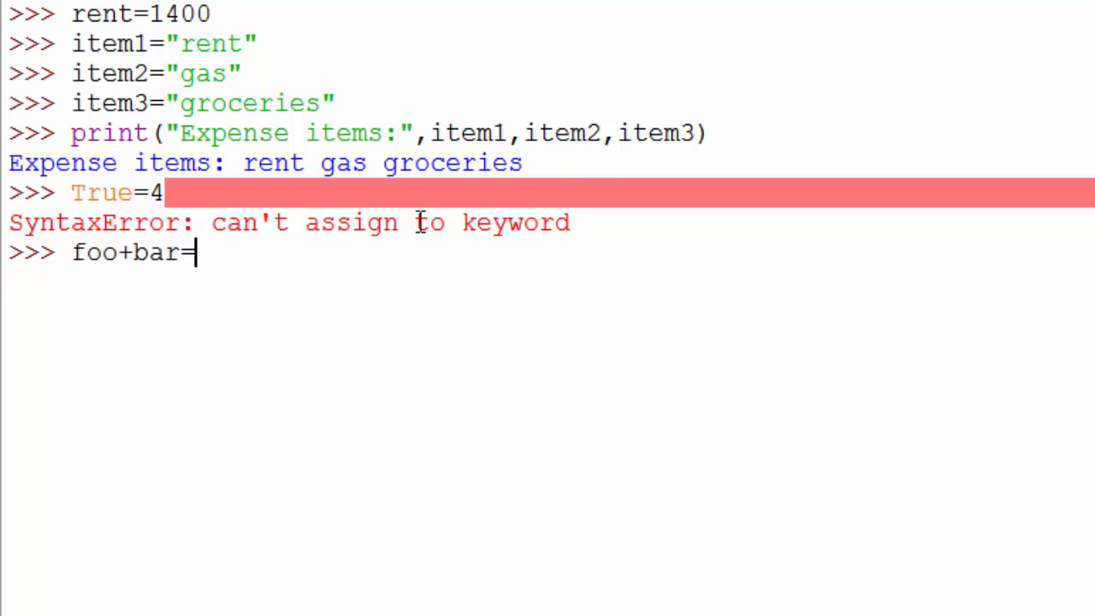
{"action": "type", "text": "4"}
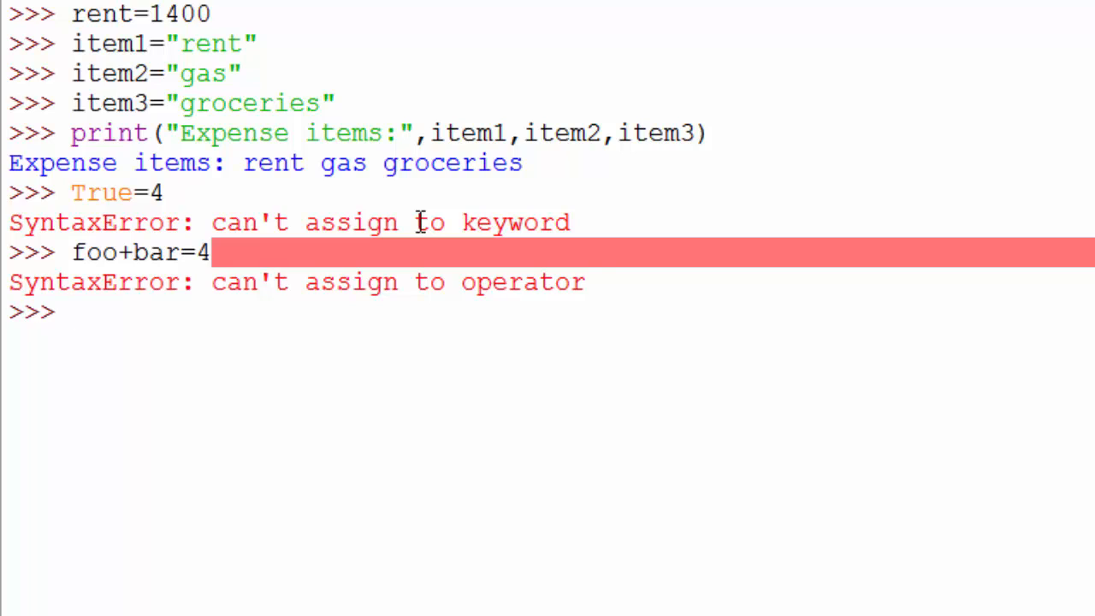